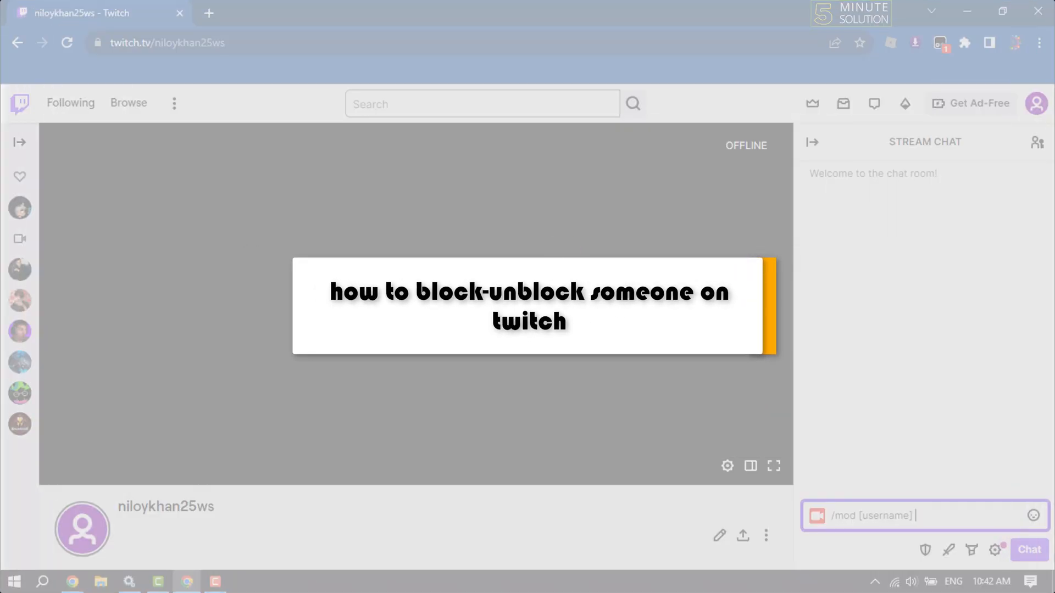
Return to the Twitch home page via the top-left logo.
{"action": "left_click", "coordinate": [20, 103]}
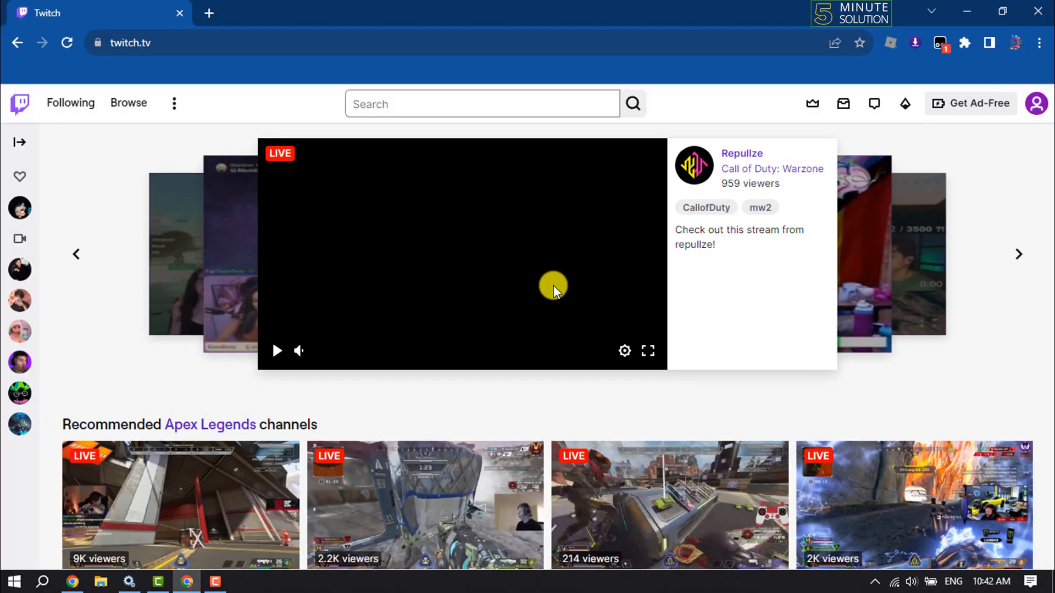
{"action": "mouse_move", "coordinate": [552, 293]}
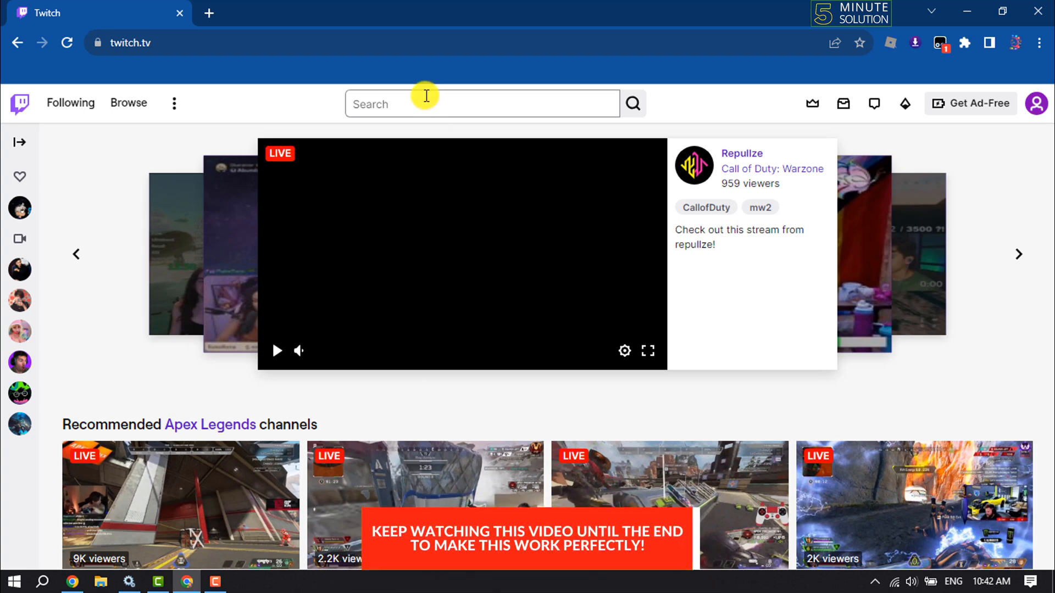
Search for 'al' and open the alliyan channel page from the results.
{"action": "left_click", "coordinate": [482, 104]}
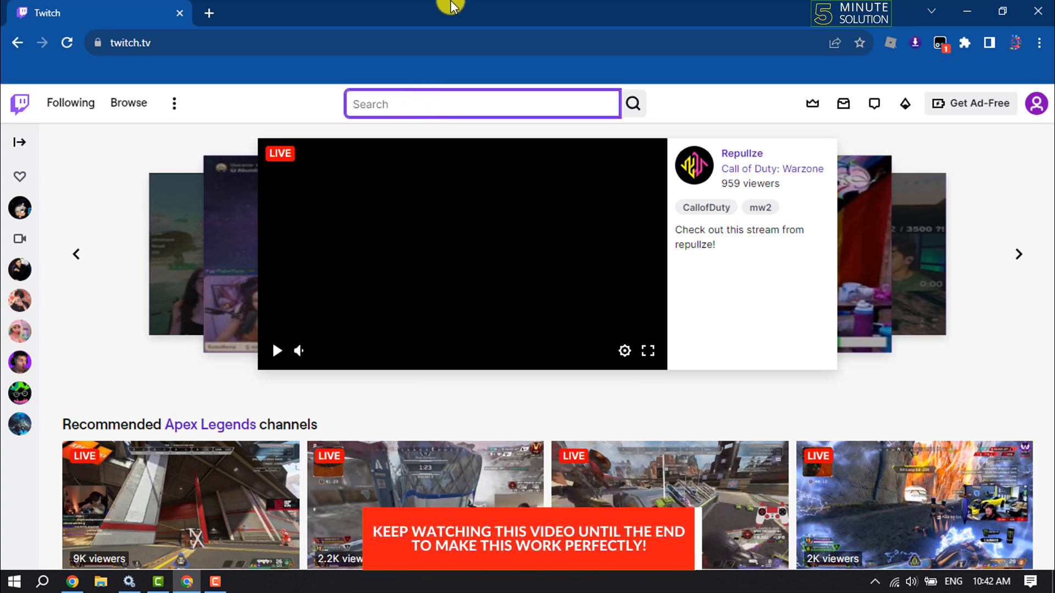
{"action": "type", "text": "aliyan"}
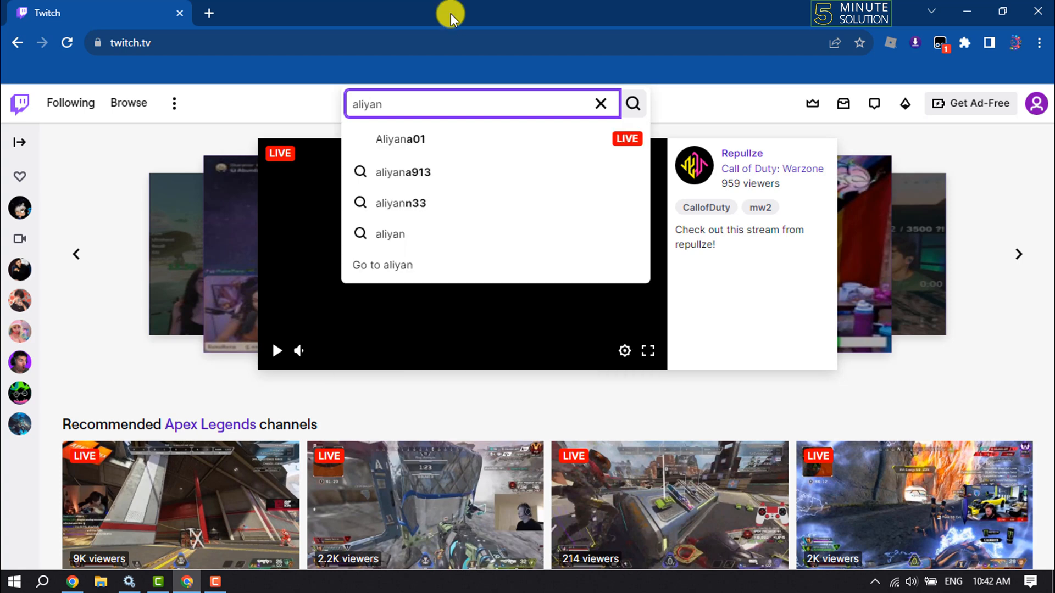
{"action": "left_click", "coordinate": [631, 102]}
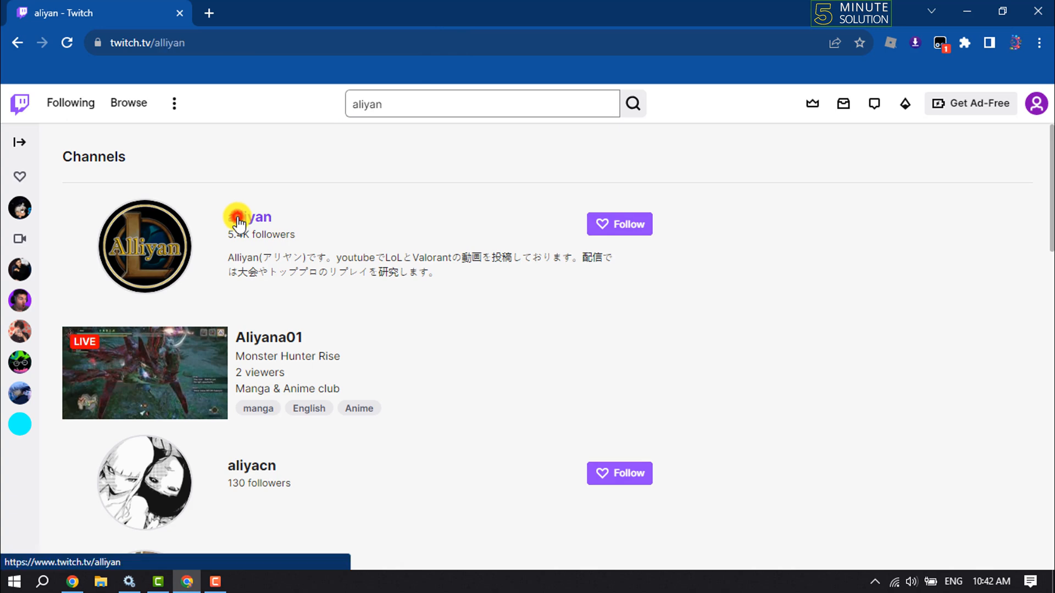
{"action": "left_click", "coordinate": [252, 218]}
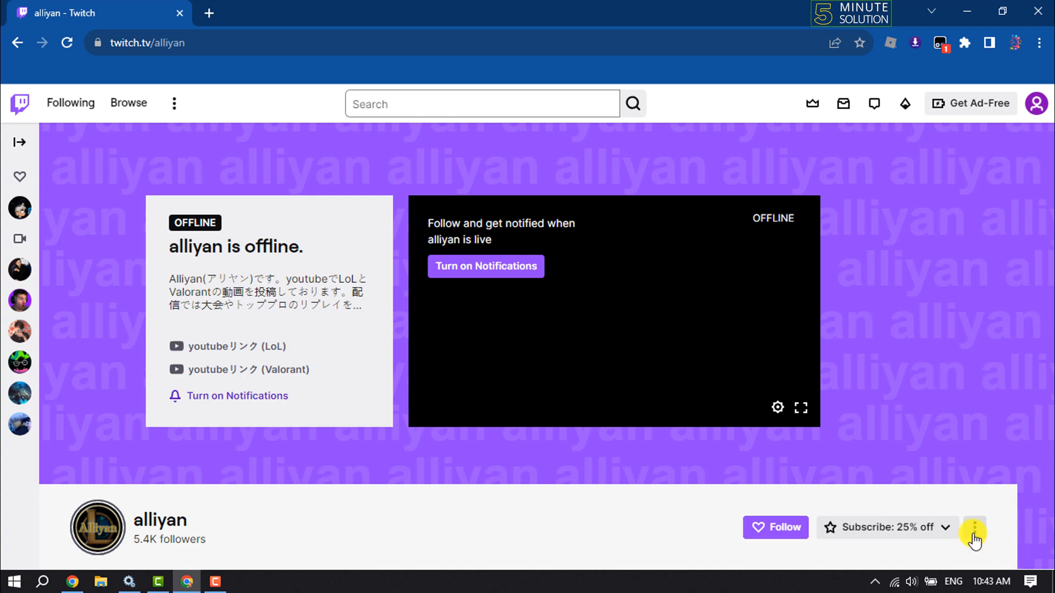
Start a Report Channel for alliyan from the channel's more-options menu.
{"action": "left_click", "coordinate": [974, 528]}
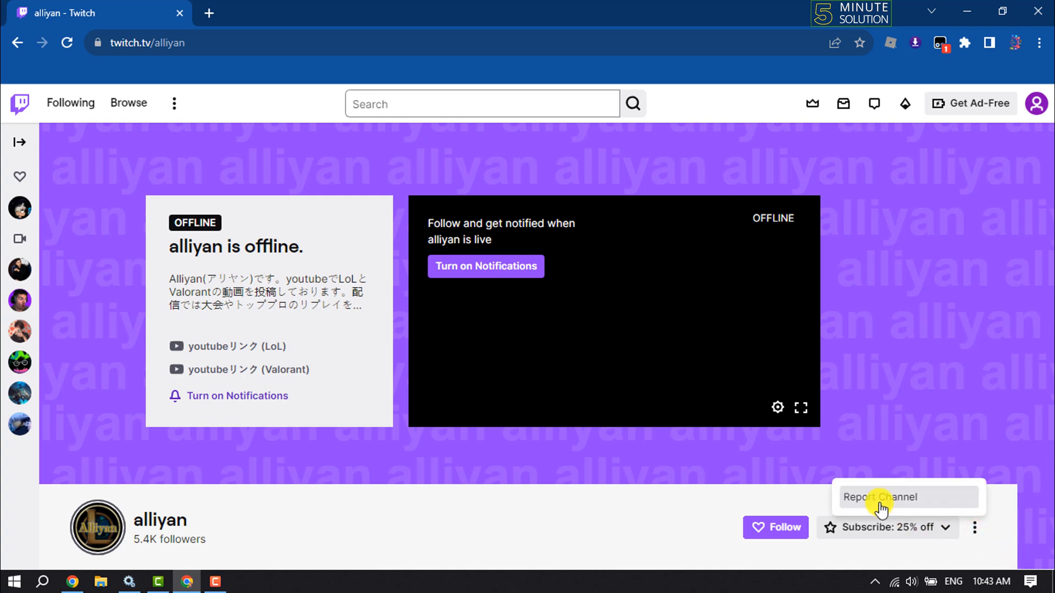
{"action": "left_click", "coordinate": [881, 497]}
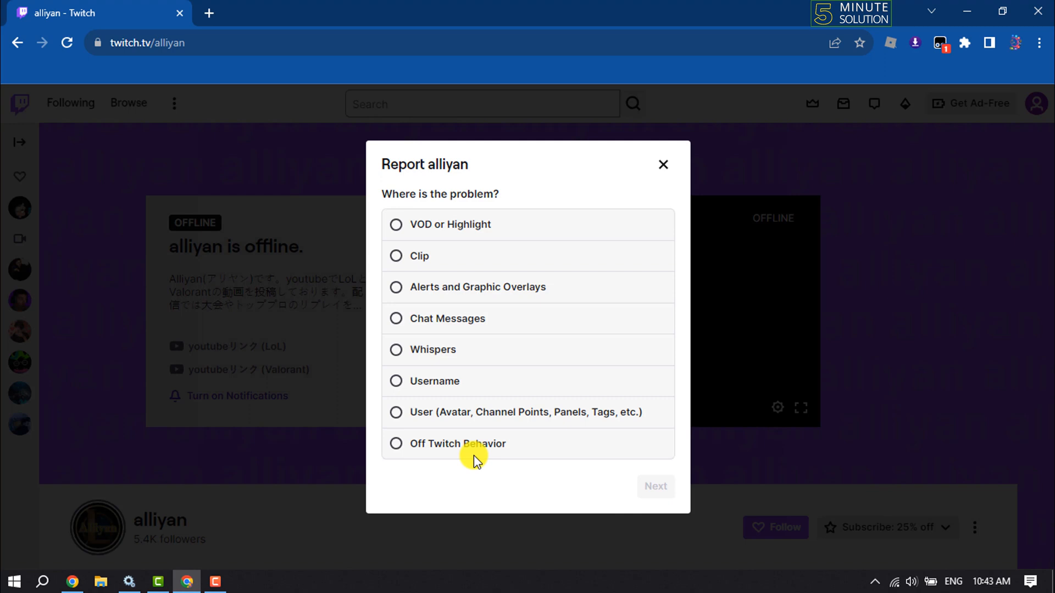
{"action": "mouse_move", "coordinate": [411, 397]}
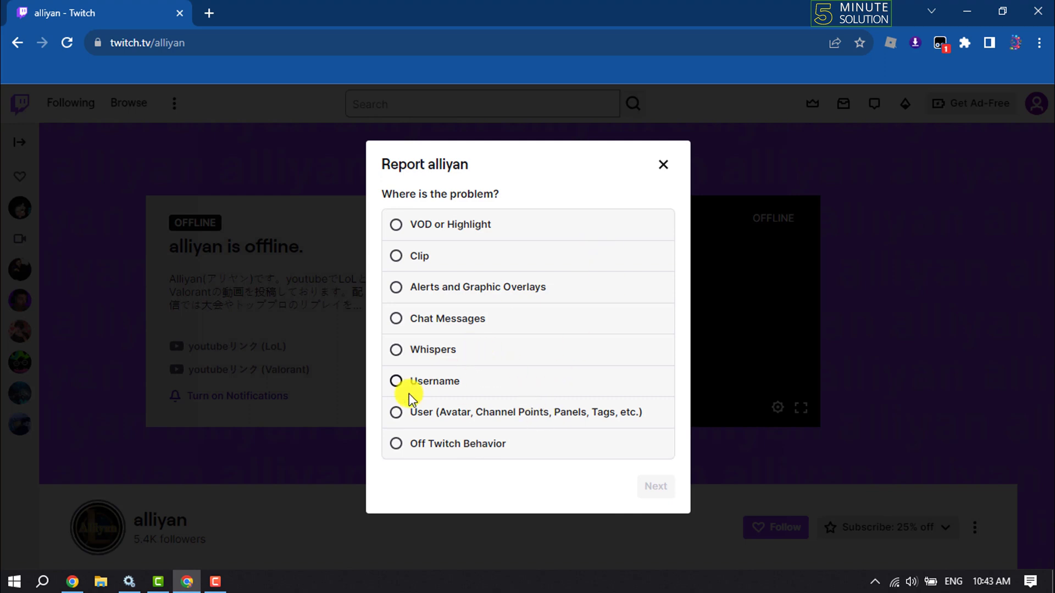
{"action": "mouse_move", "coordinate": [410, 422]}
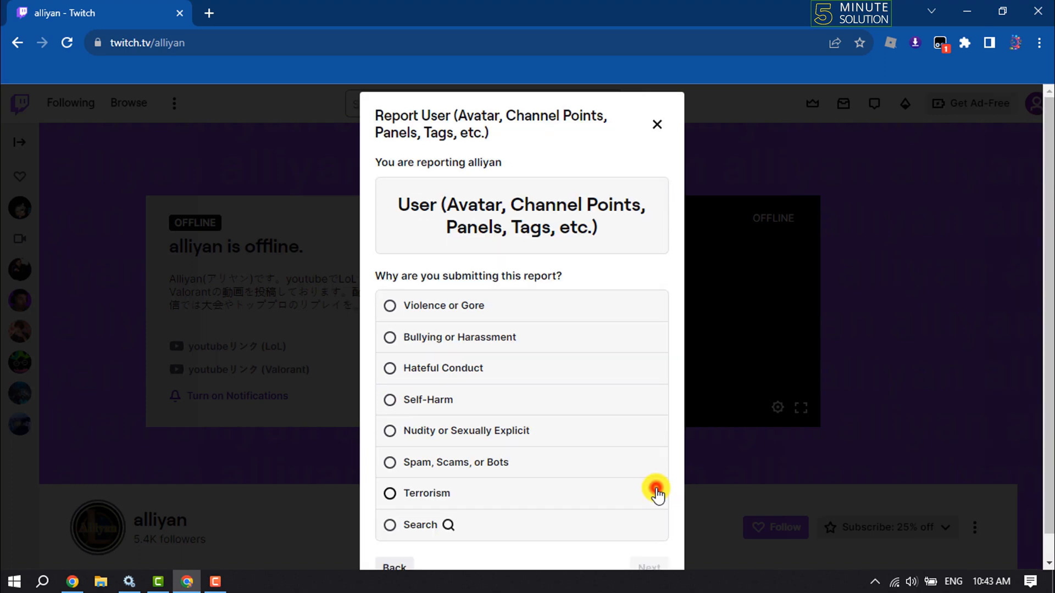
{"action": "mouse_move", "coordinate": [389, 465]}
{"action": "type", "text": "This is a s"}
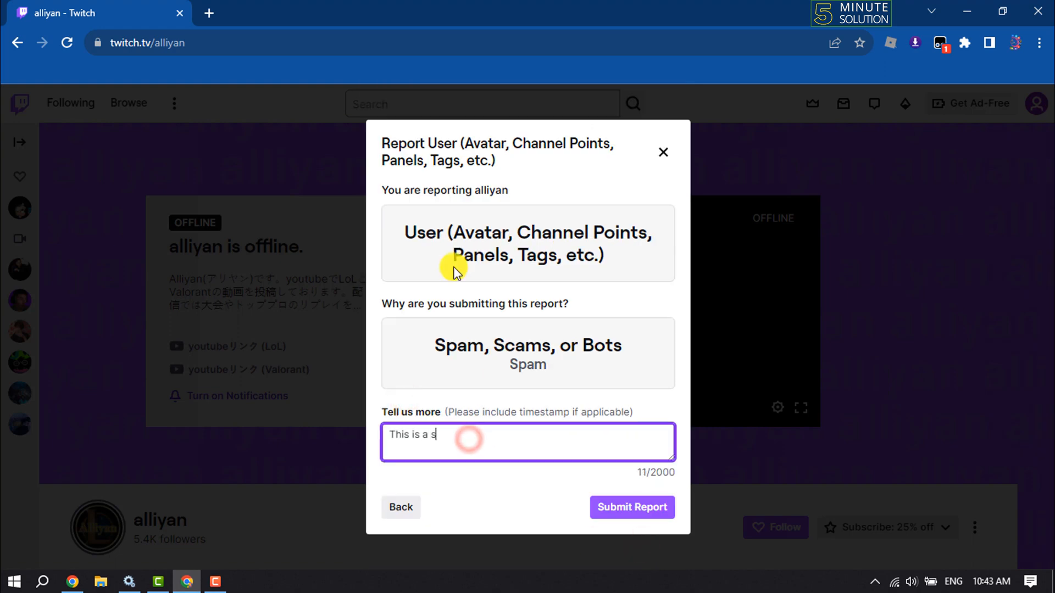
{"action": "left_click", "coordinate": [631, 507]}
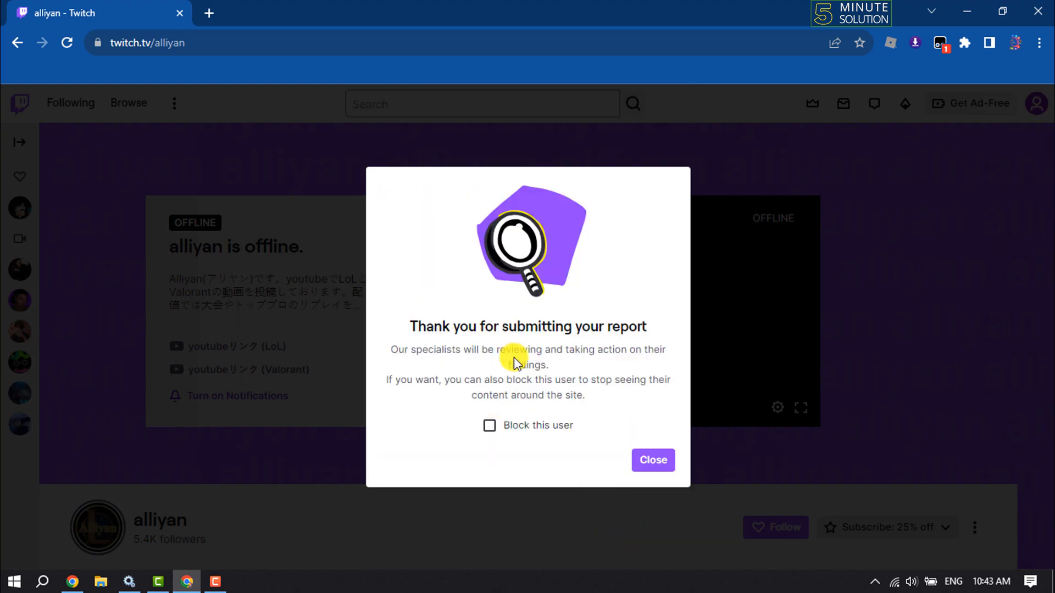
{"action": "mouse_move", "coordinate": [460, 473]}
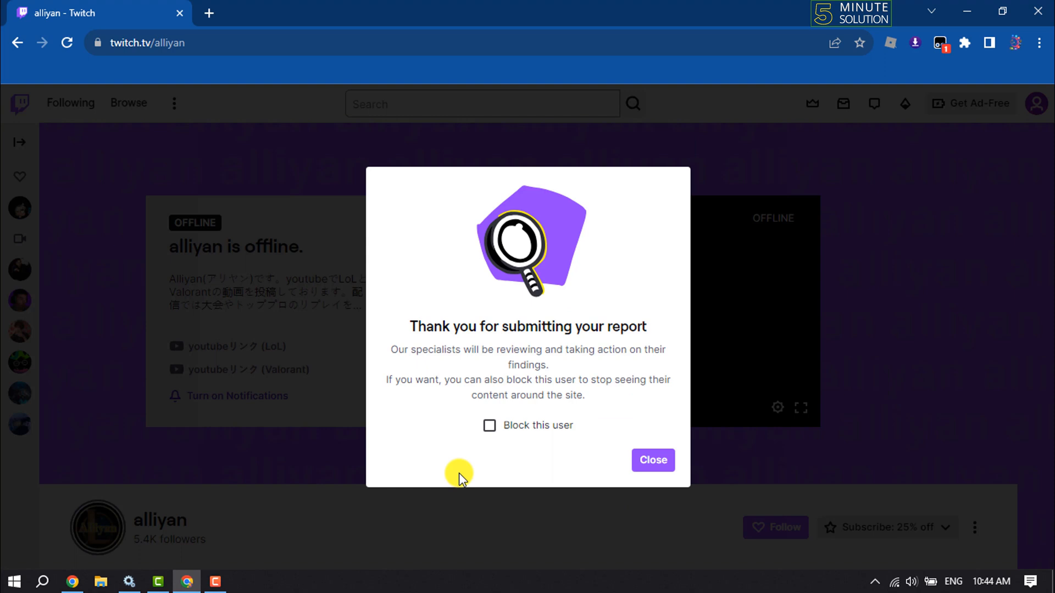
{"action": "left_click", "coordinate": [489, 426]}
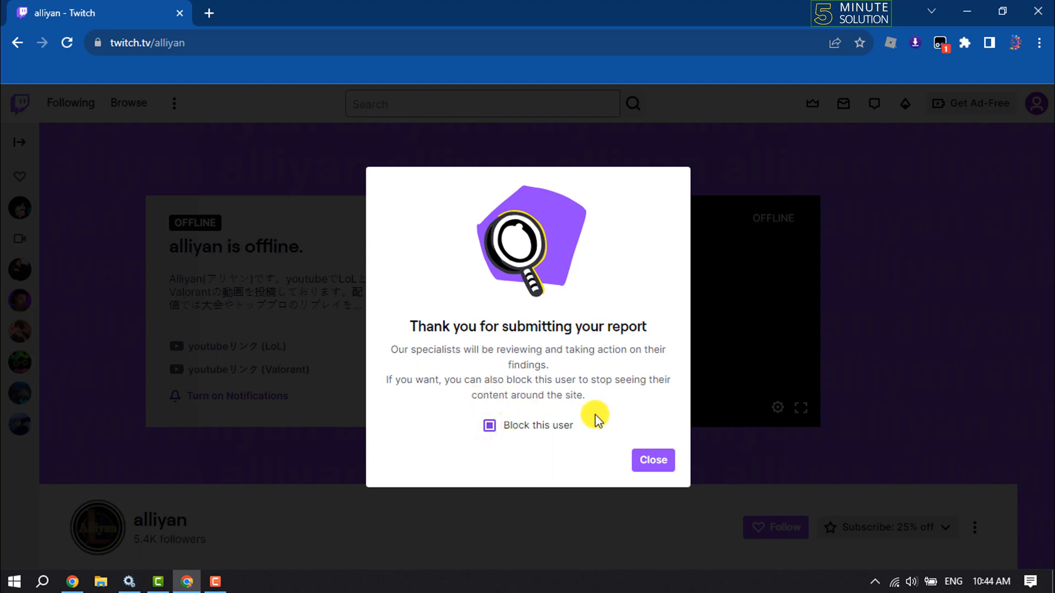
{"action": "left_click", "coordinate": [651, 461]}
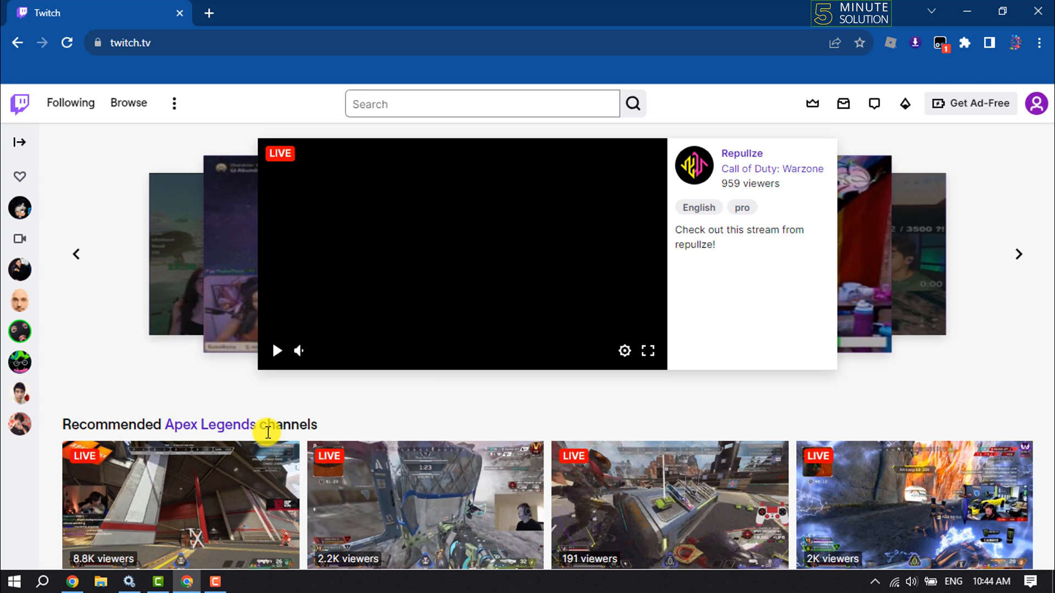
{"action": "mouse_move", "coordinate": [1025, 149]}
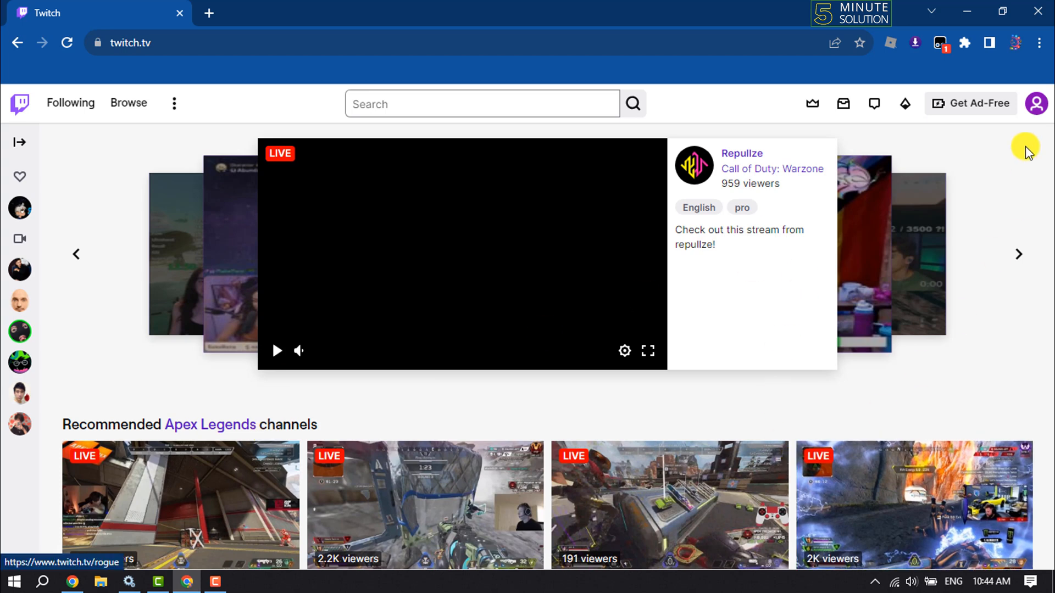
Open the Security and Privacy tab of the account settings from the avatar menu.
{"action": "left_click", "coordinate": [1035, 104]}
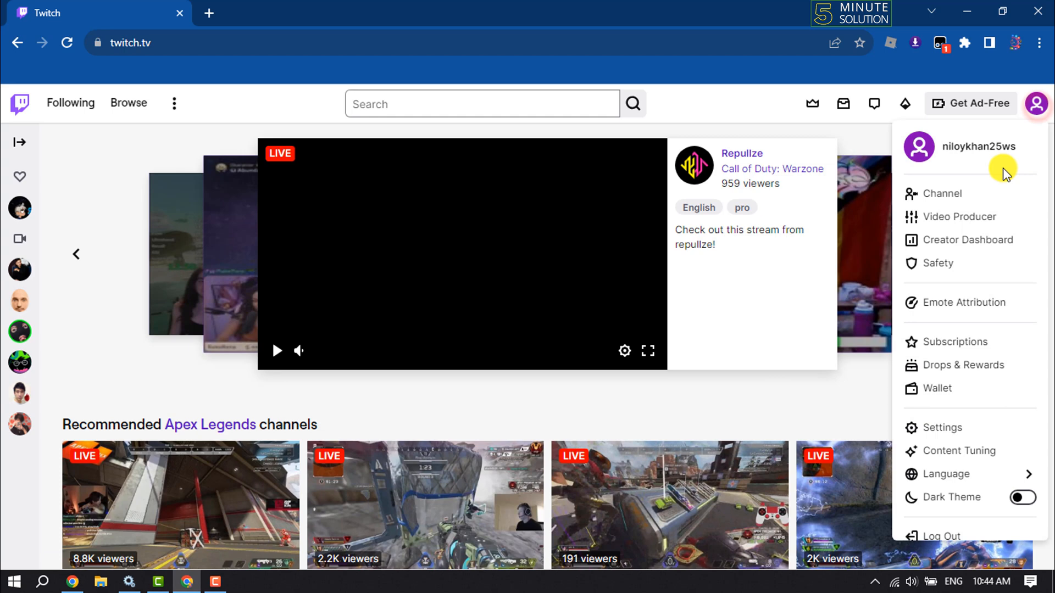
{"action": "left_click", "coordinate": [942, 428]}
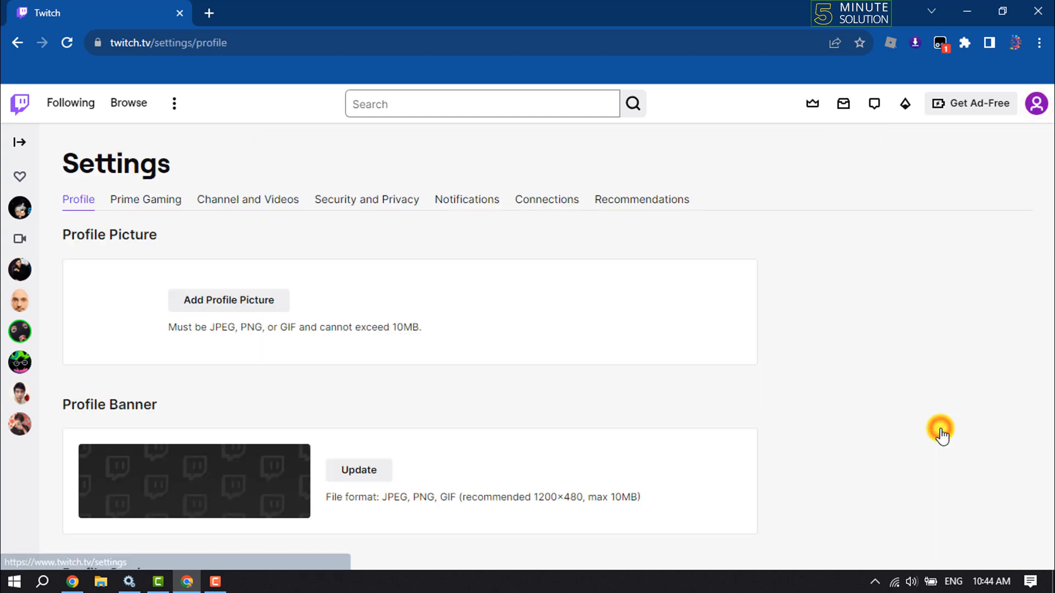
{"action": "mouse_move", "coordinate": [366, 199]}
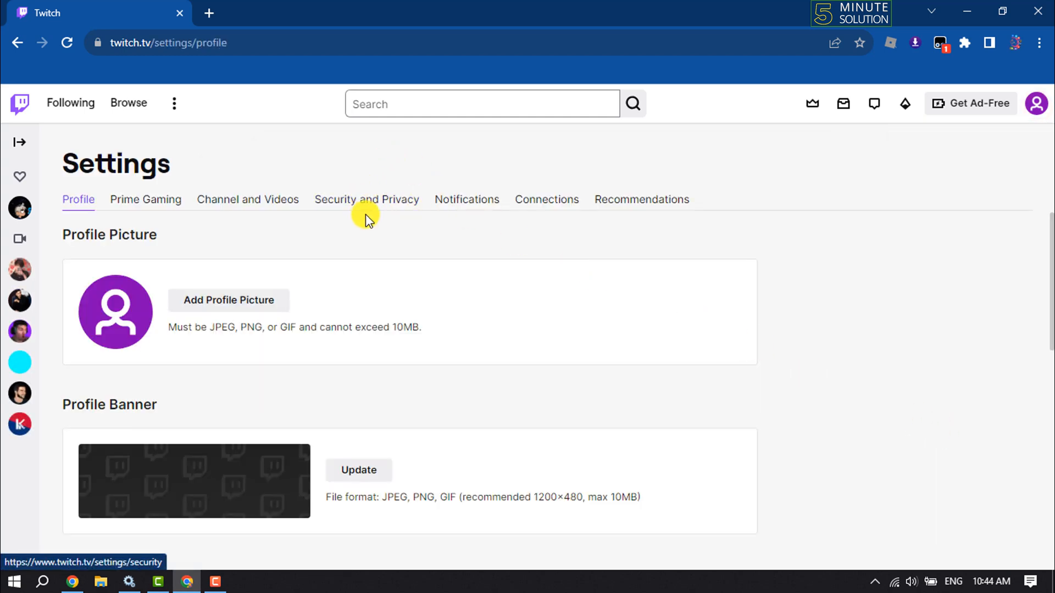
{"action": "left_click", "coordinate": [365, 199]}
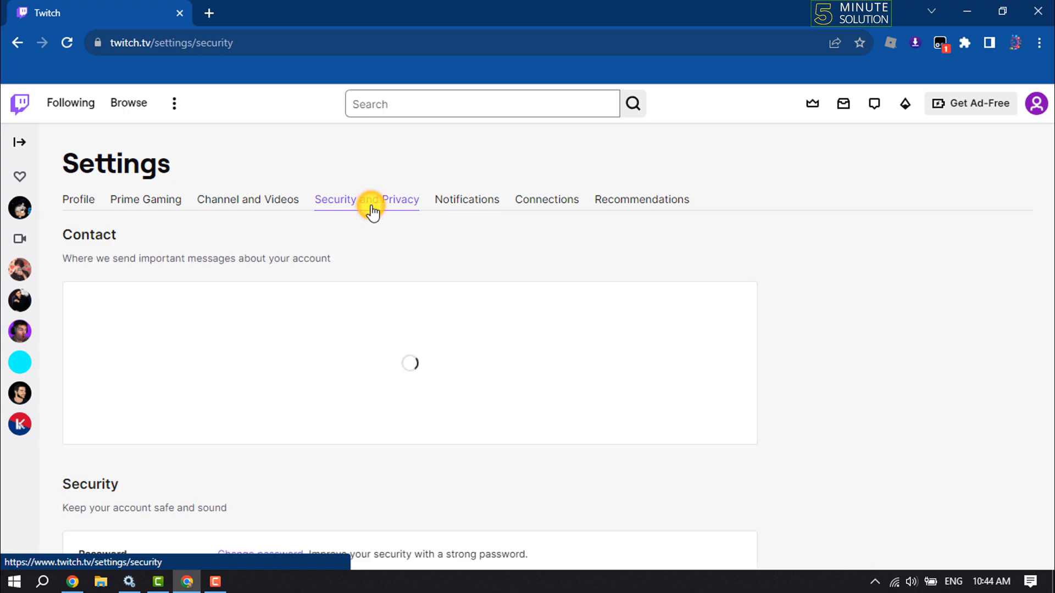
{"action": "scroll", "scroll_direction": "down", "scroll_amount": 3}
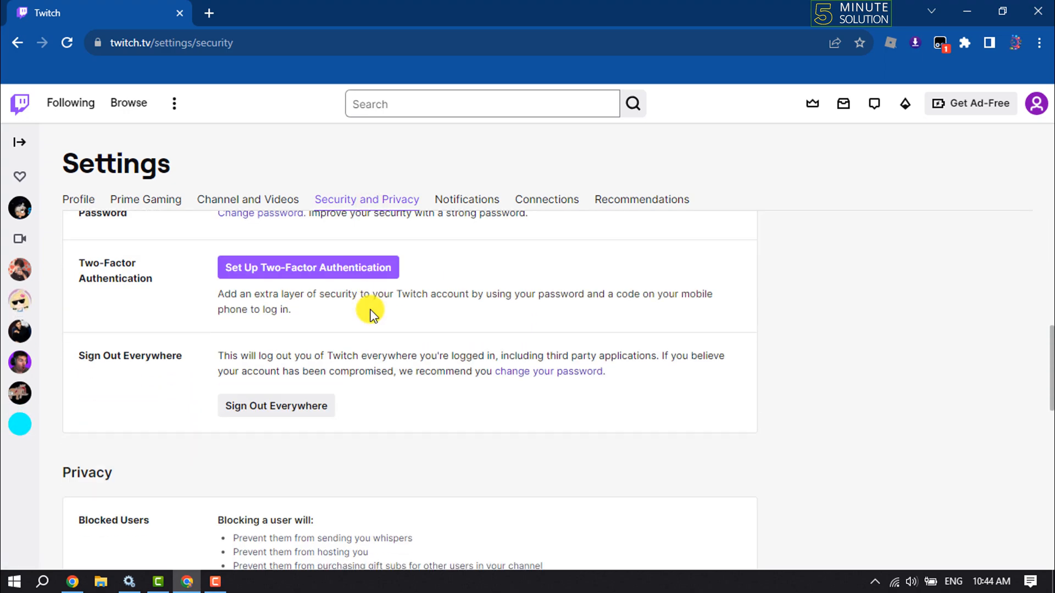
{"action": "scroll", "scroll_direction": "down", "scroll_amount": 3}
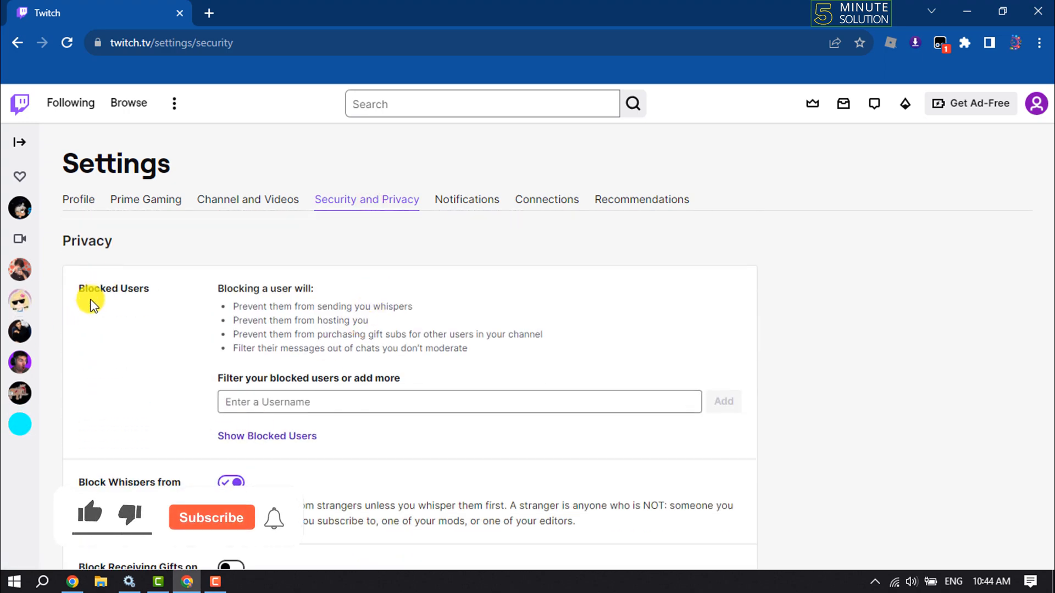
{"action": "mouse_move", "coordinate": [259, 442]}
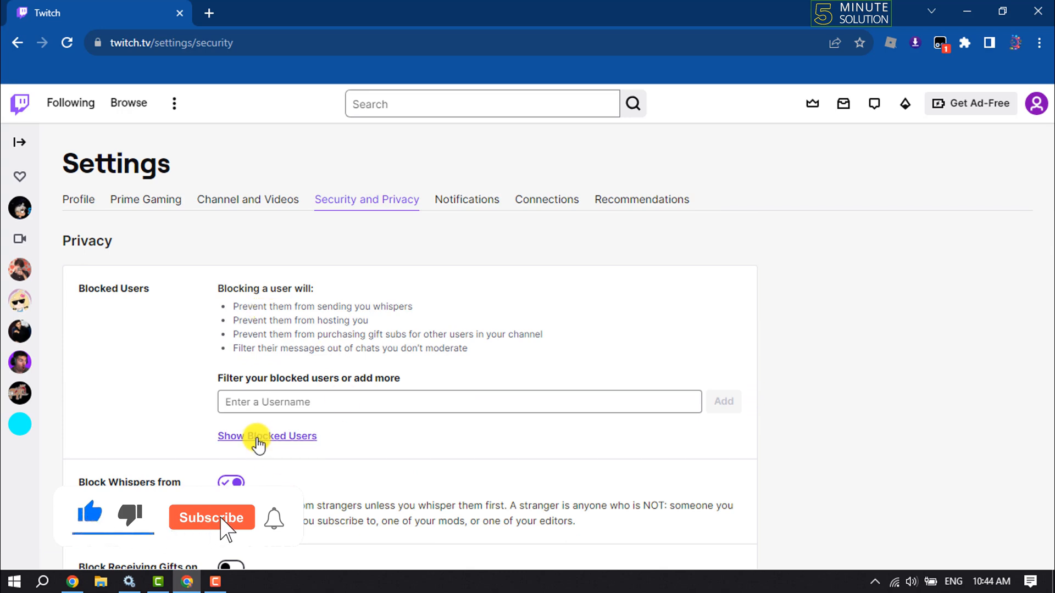
{"action": "left_click", "coordinate": [267, 436]}
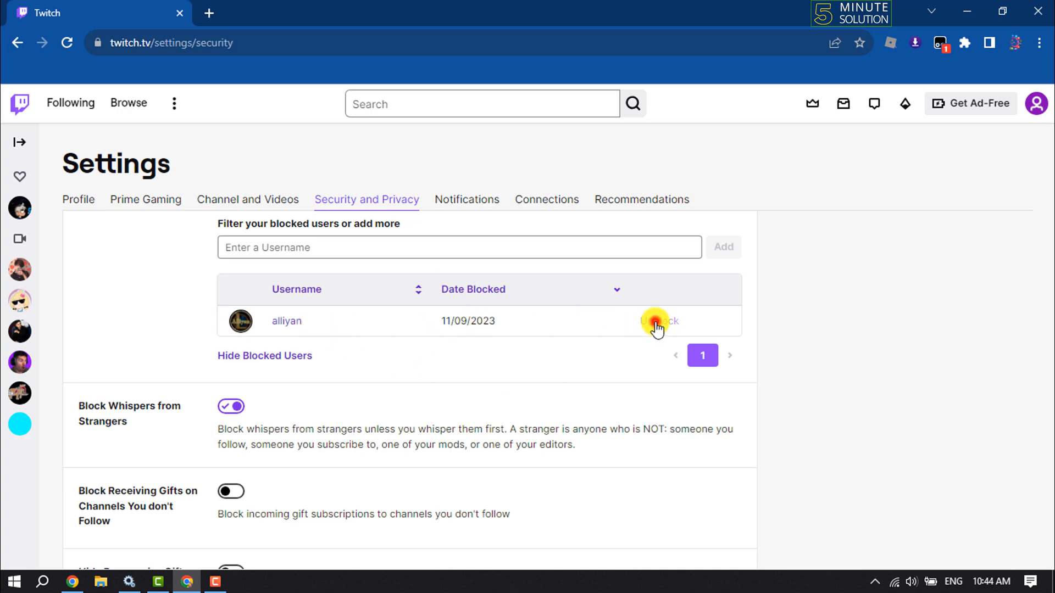
Unblock alliyan from the Blocked Users table.
{"action": "left_click", "coordinate": [660, 321]}
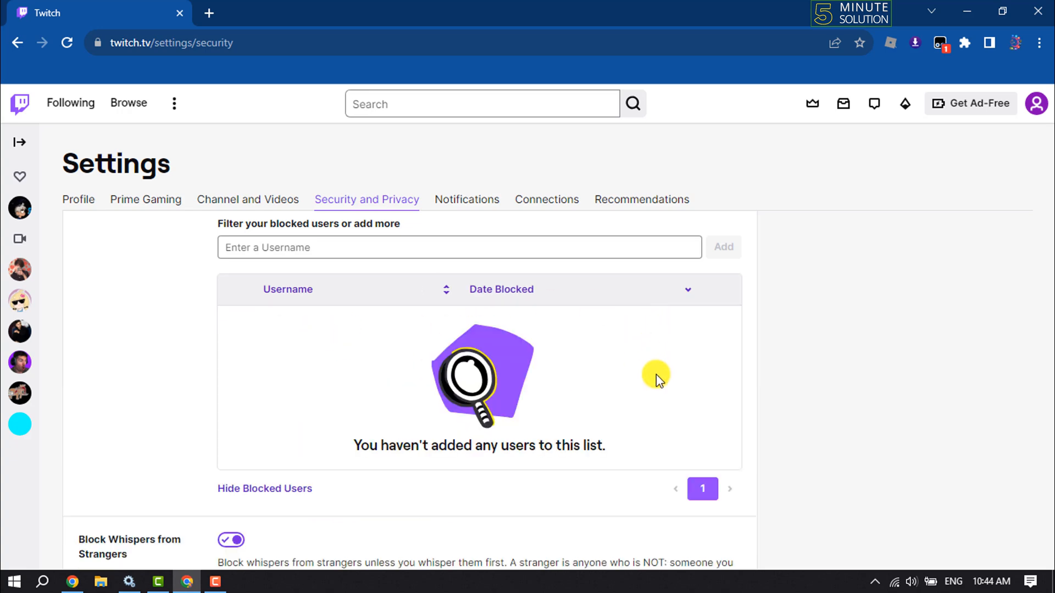
{"action": "mouse_move", "coordinate": [658, 393]}
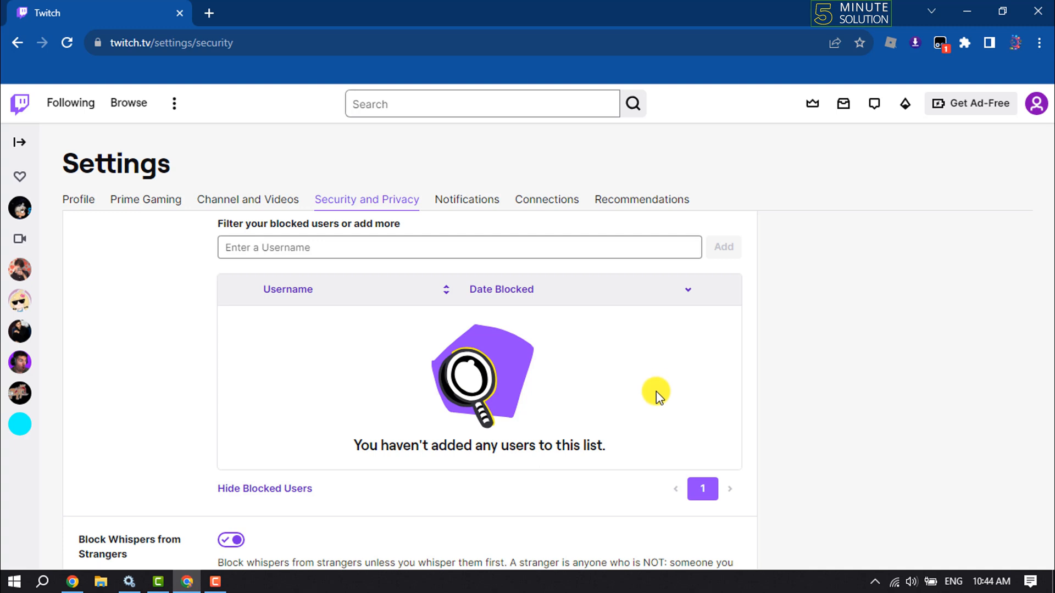
{"action": "mouse_move", "coordinate": [693, 375]}
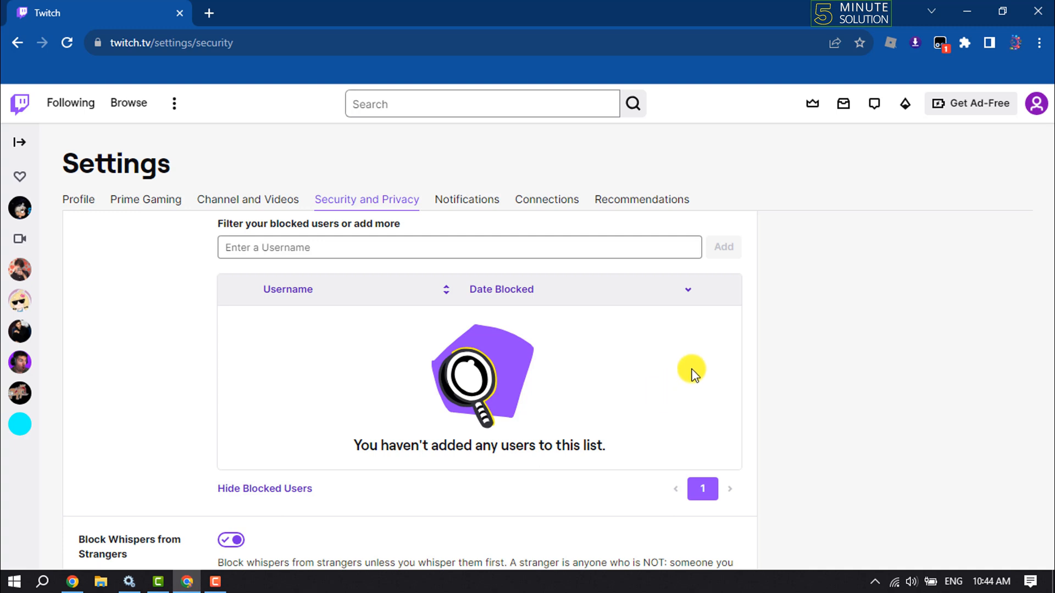
{"action": "mouse_move", "coordinate": [688, 357]}
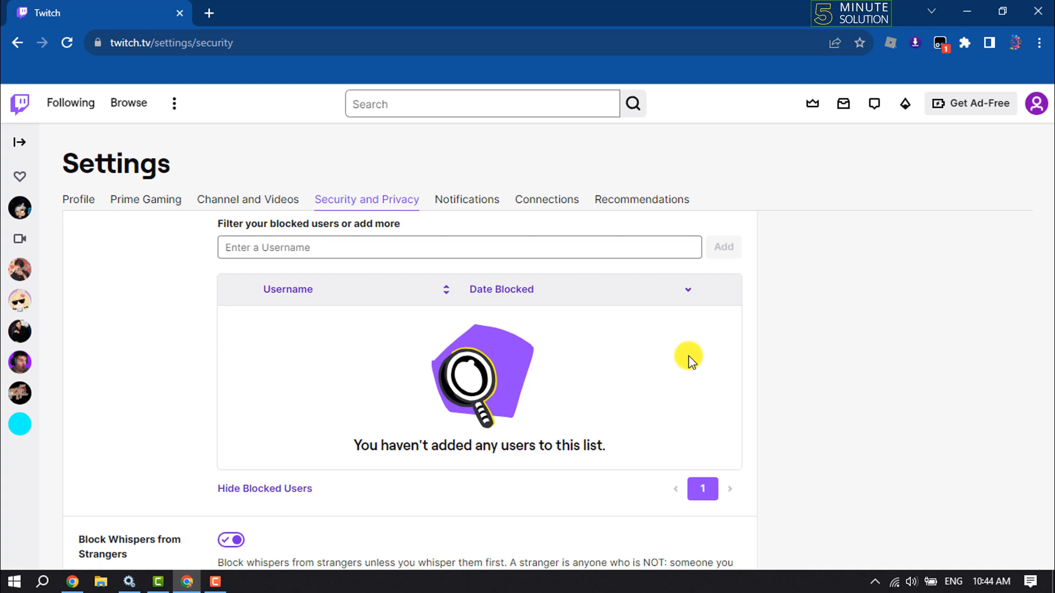